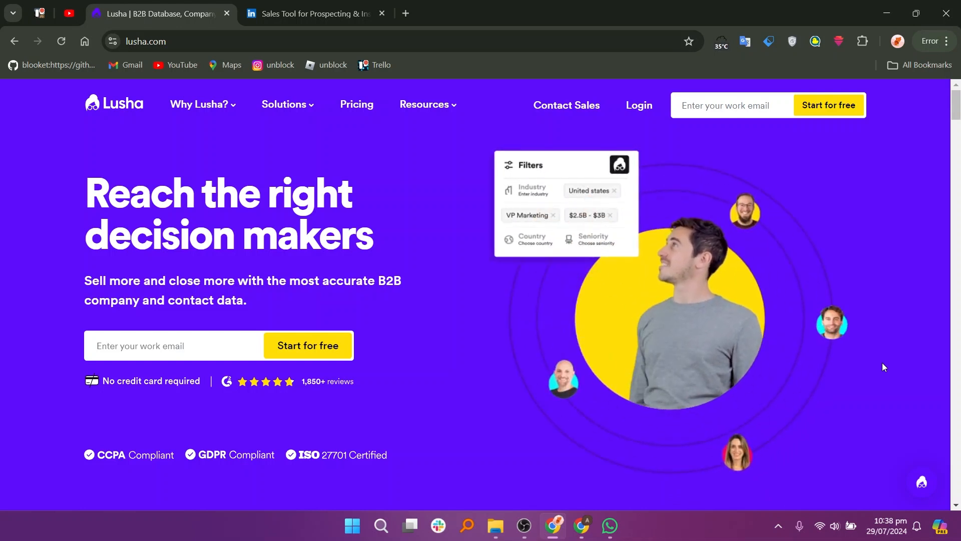
# - Scroll Lusha's homepage past the benefits and customer stats to the Platform 'Get laser-focused lists' section
pyautogui.scroll(-3)
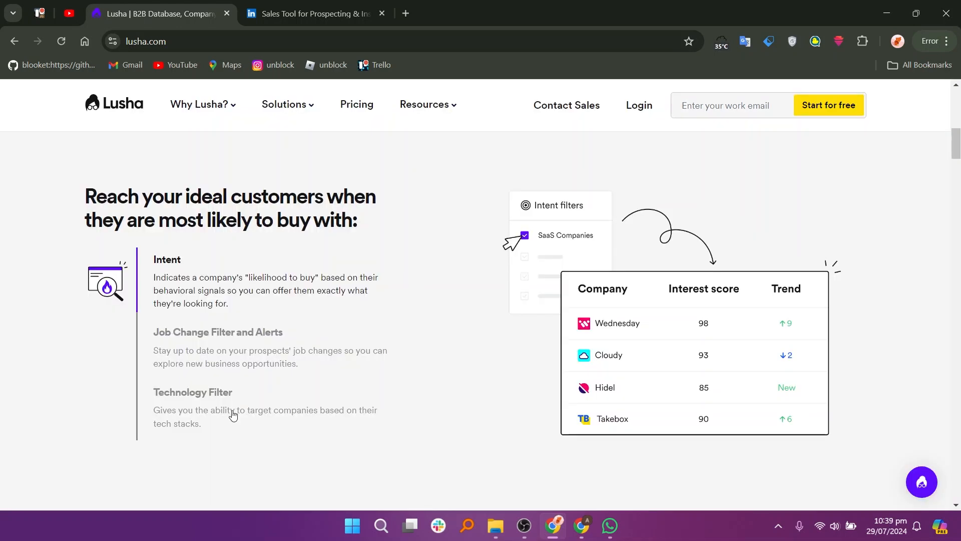
pyautogui.moveTo(467, 479)
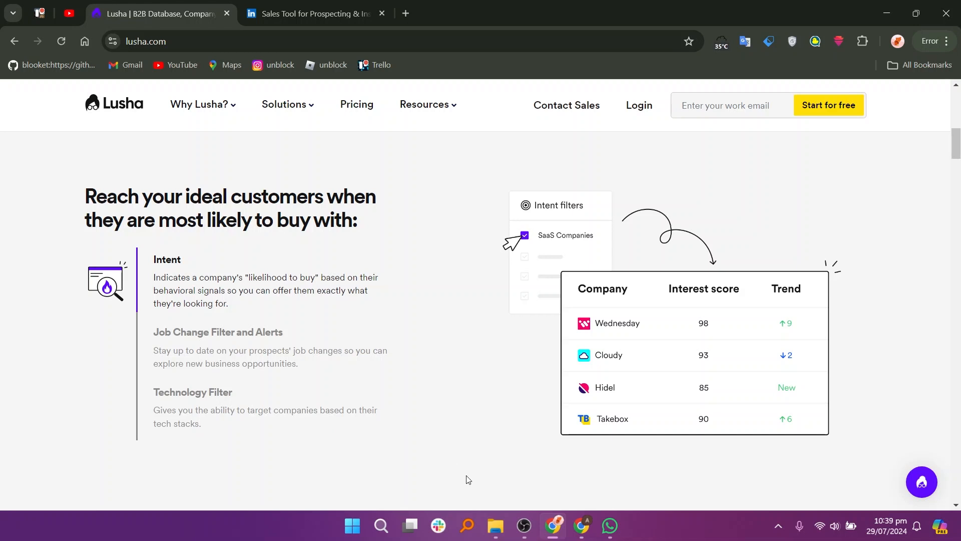
pyautogui.scroll(-3)
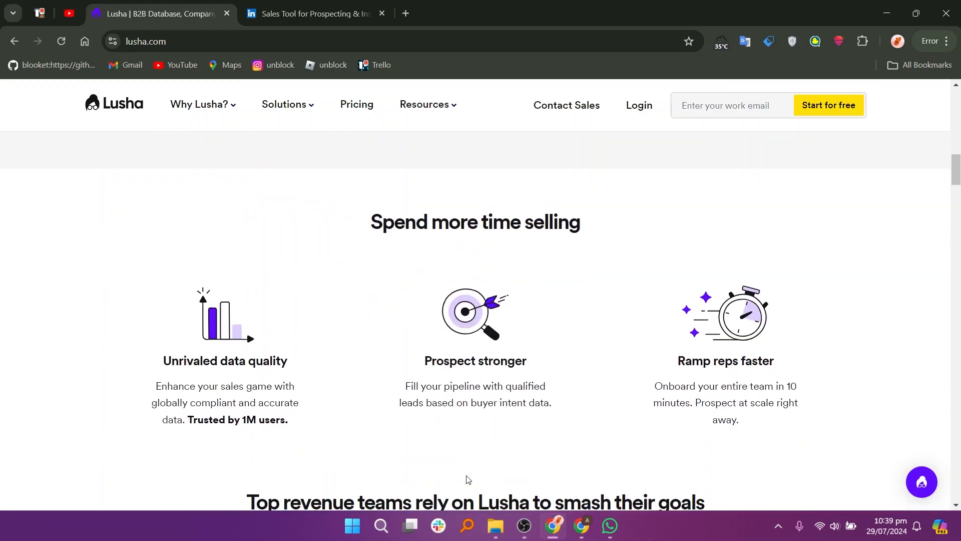
pyautogui.moveTo(182, 534)
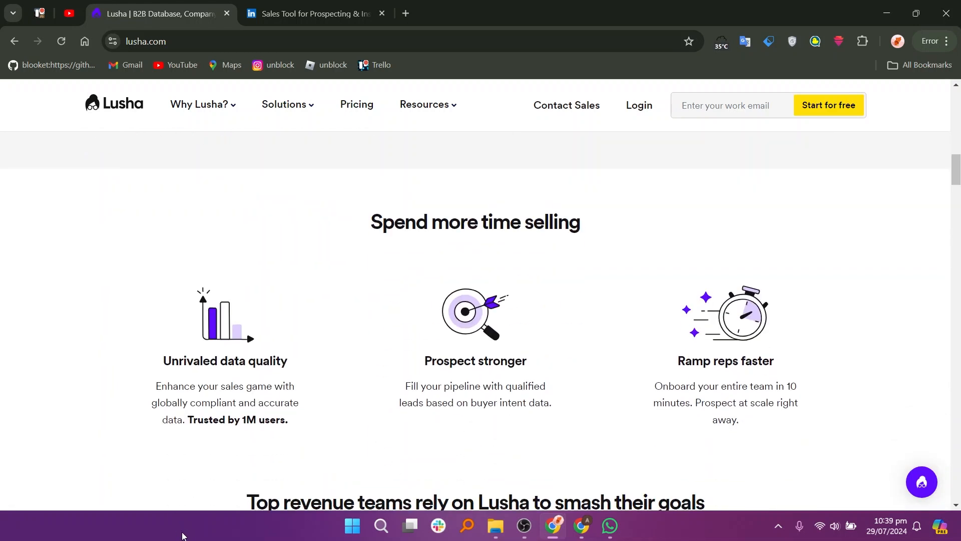
pyautogui.moveTo(469, 410)
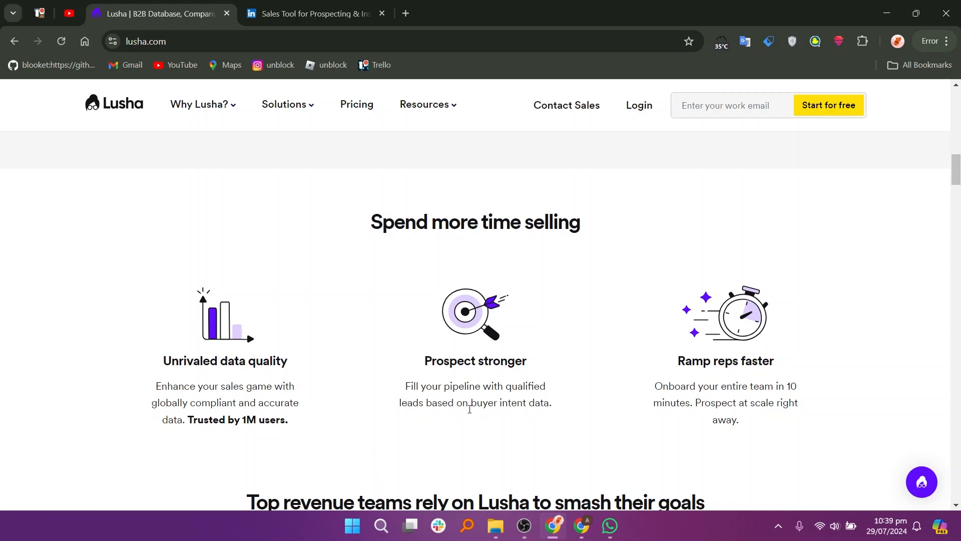
pyautogui.moveTo(702, 382)
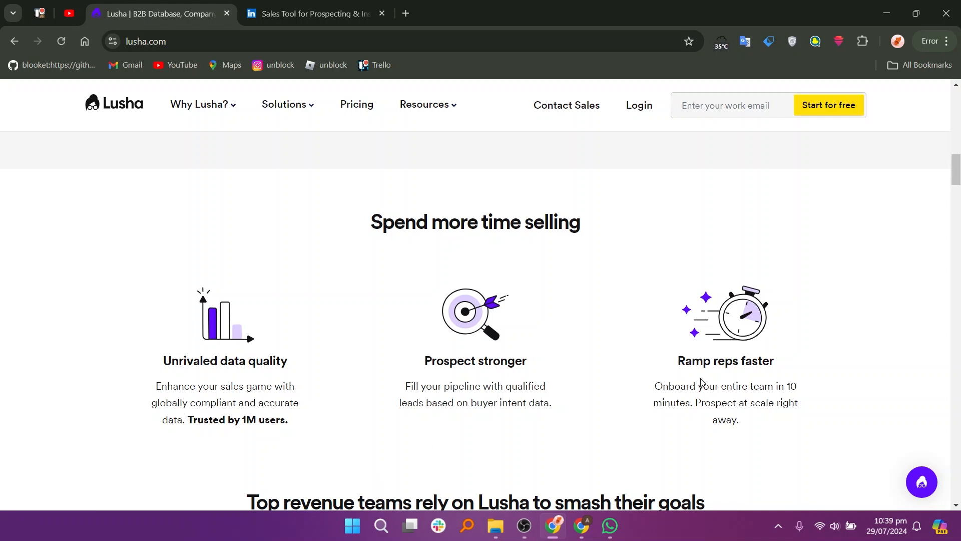
pyautogui.moveTo(742, 402)
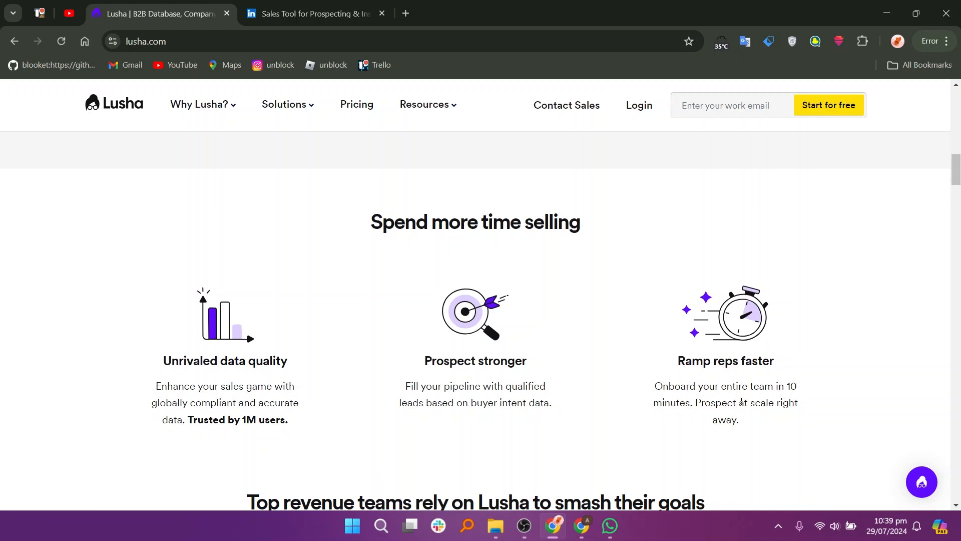
pyautogui.scroll(-3)
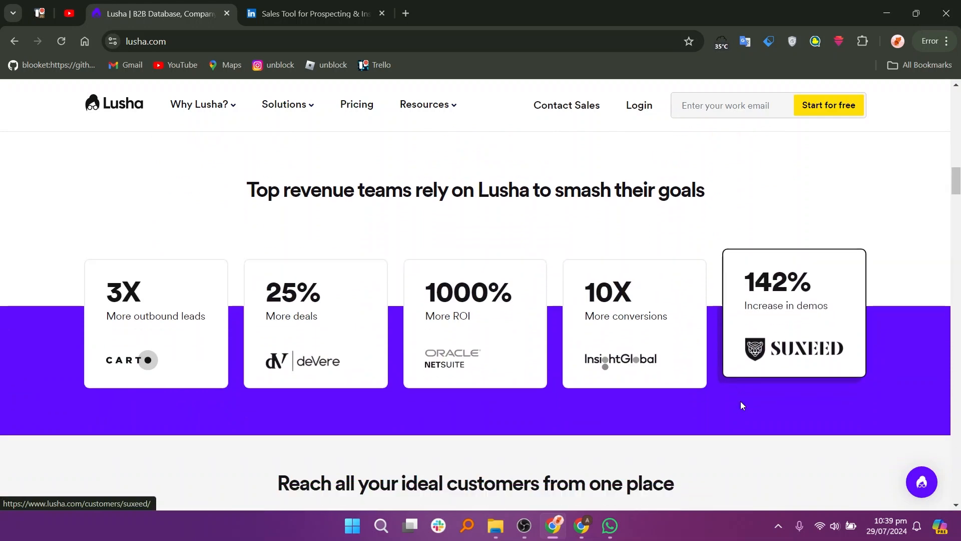
pyautogui.scroll(-3)
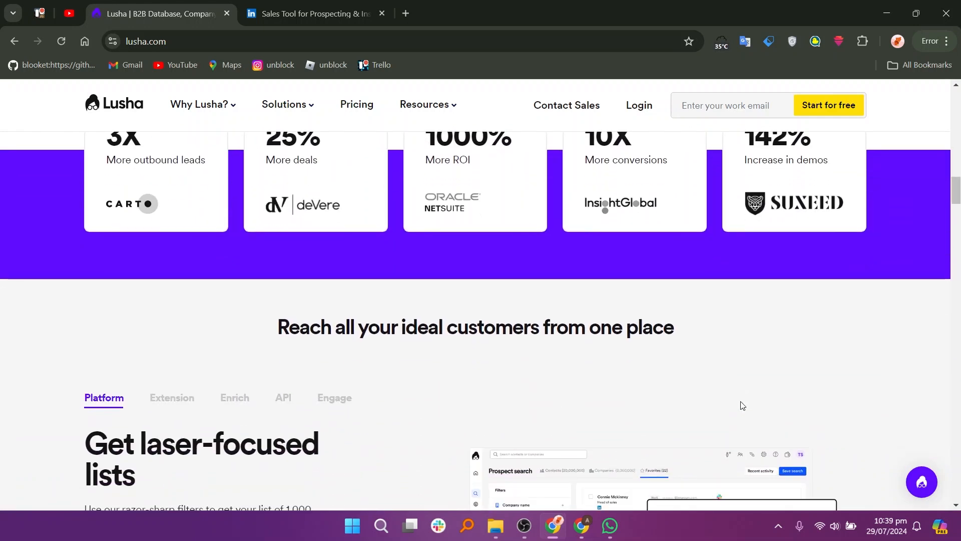
pyautogui.scroll(-3)
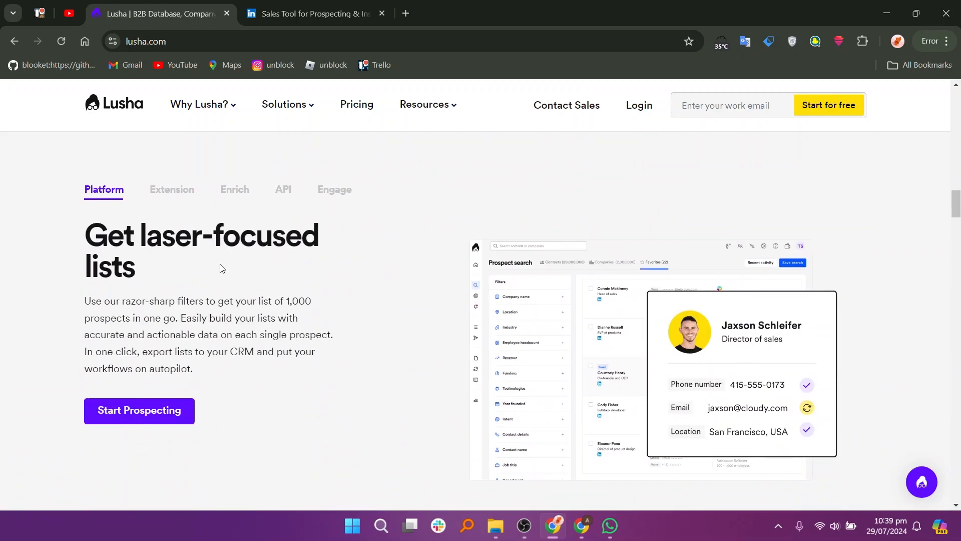
# - View Lusha's Extension, Enrich, API and Engage feature descriptions, then go to the Sales Navigator page
pyautogui.click(172, 189)
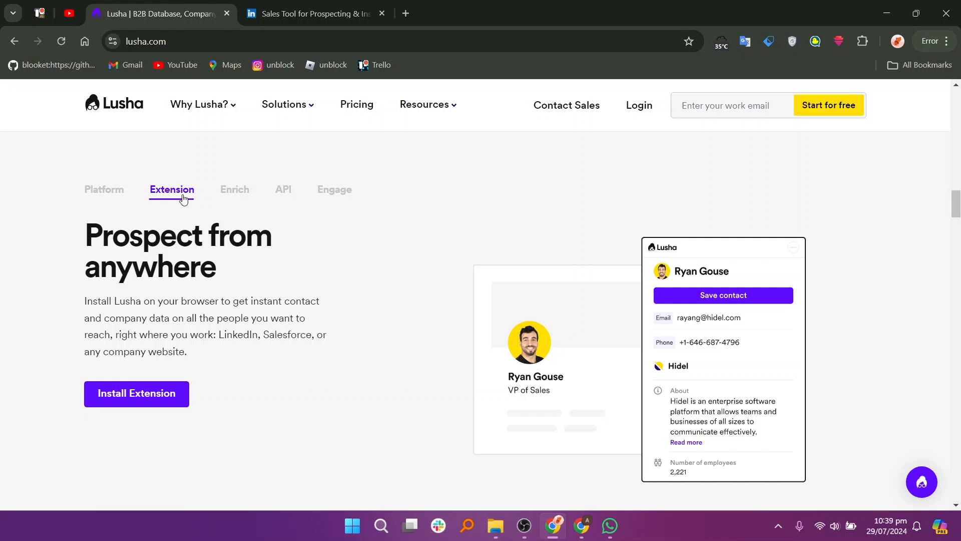
pyautogui.click(234, 190)
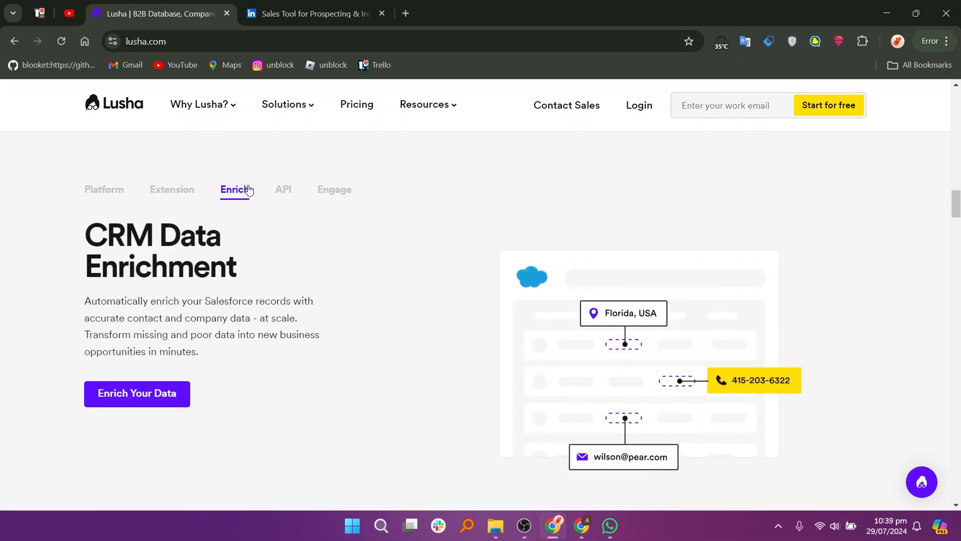
pyautogui.click(284, 189)
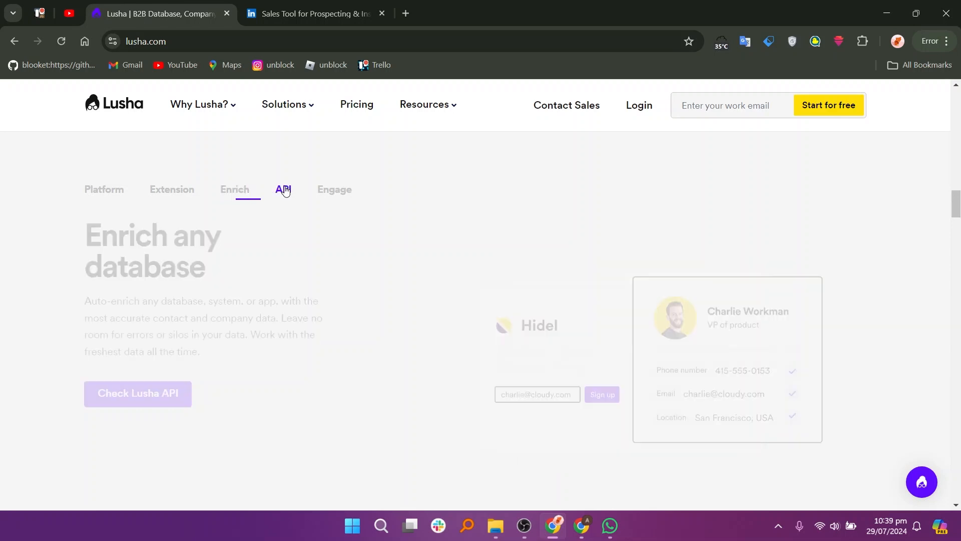
pyautogui.click(283, 189)
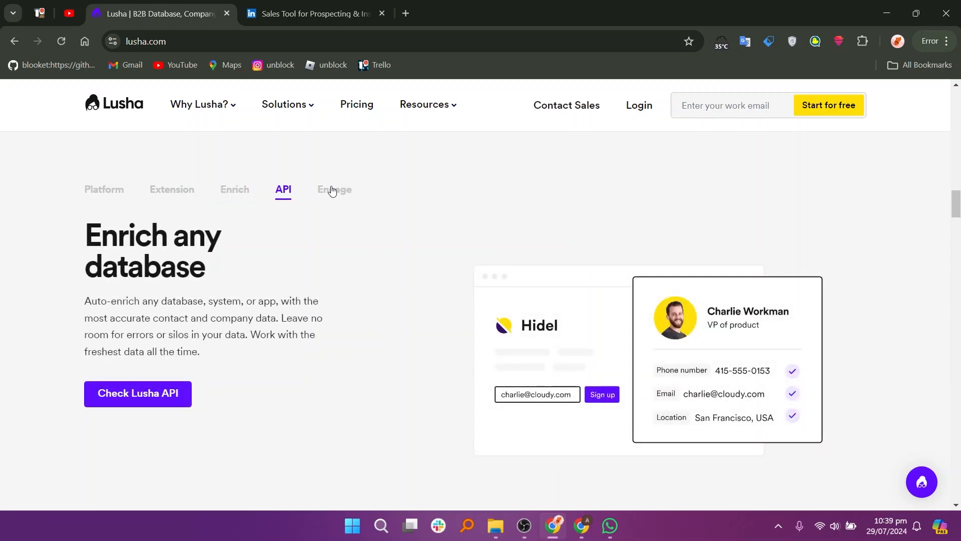
pyautogui.click(334, 190)
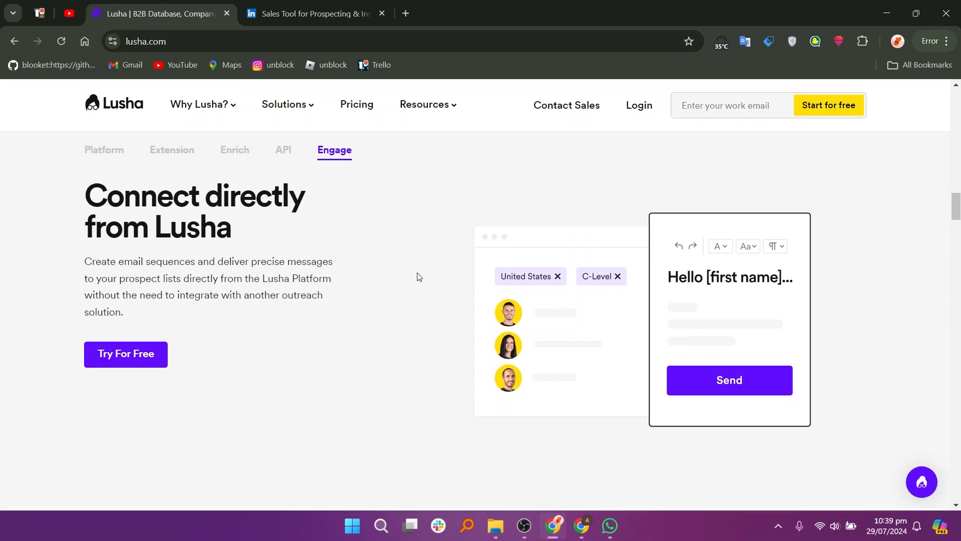
pyautogui.click(312, 13)
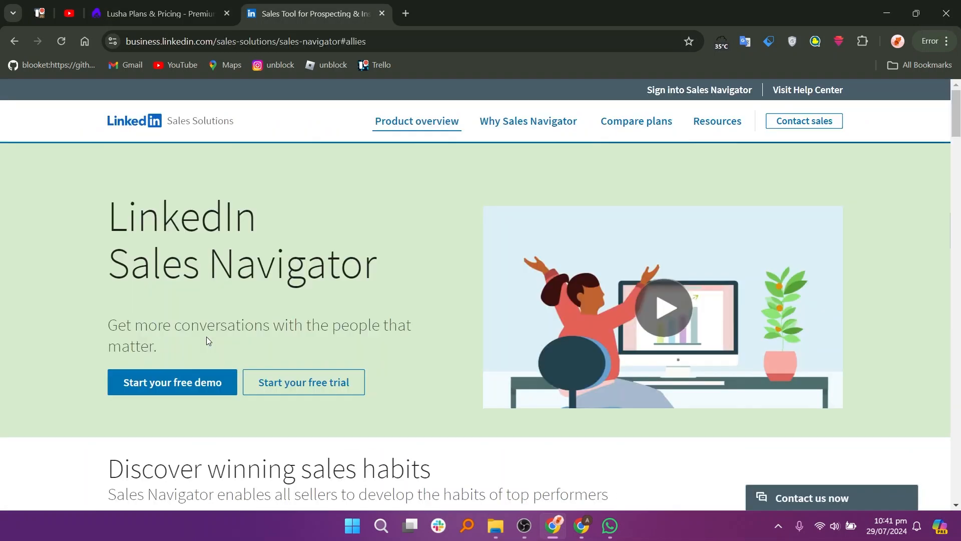
pyautogui.moveTo(234, 316)
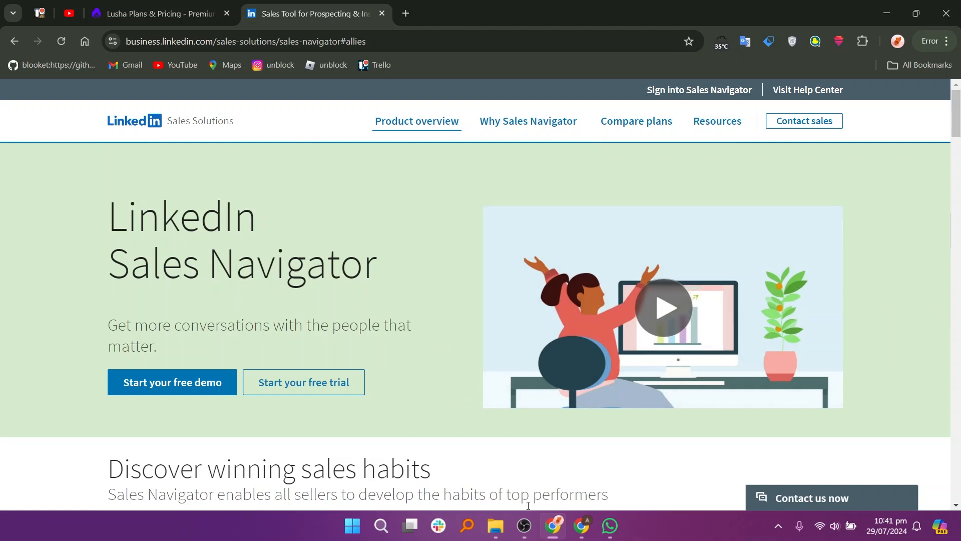
# - Show the Sales Navigator overview page with its headline and winning-sales-habits introduction
pyautogui.click(524, 525)
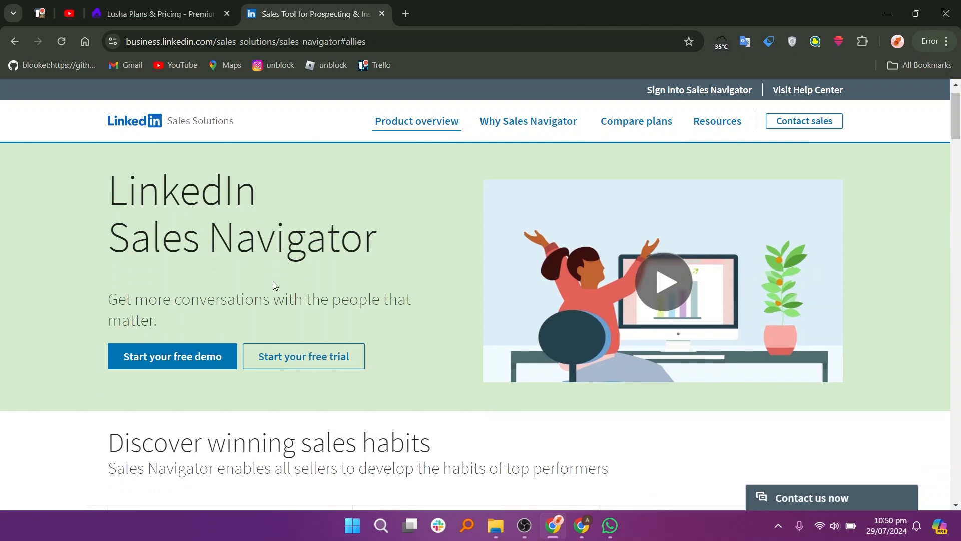
# - Scroll past the sales habits and buyer intent features to 'Which Sales Navigator plan is right for you?'
pyautogui.scroll(-3)
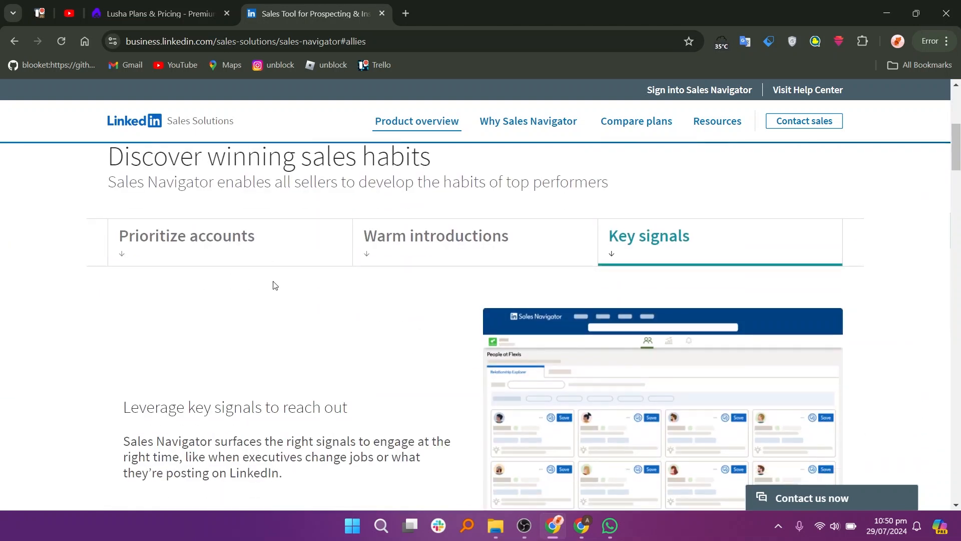
pyautogui.moveTo(209, 264)
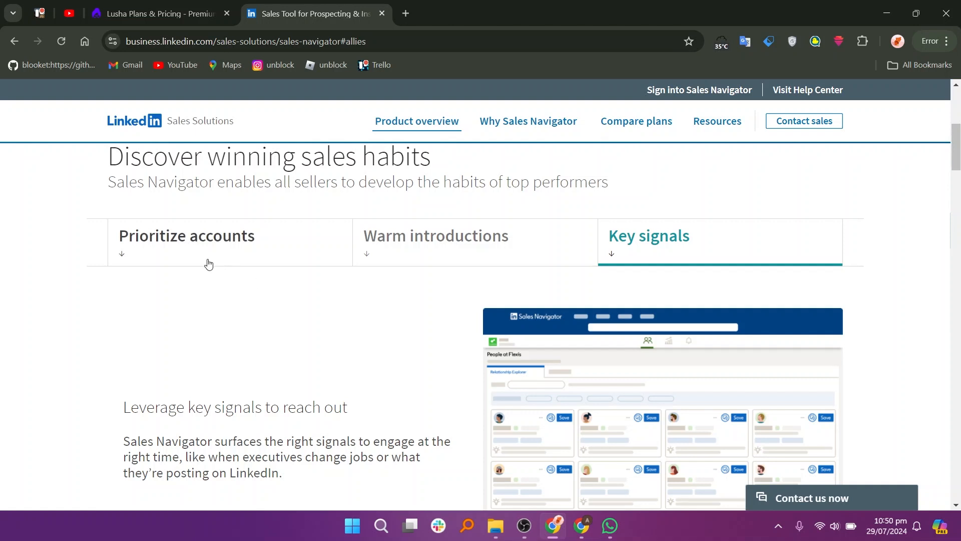
pyautogui.moveTo(620, 218)
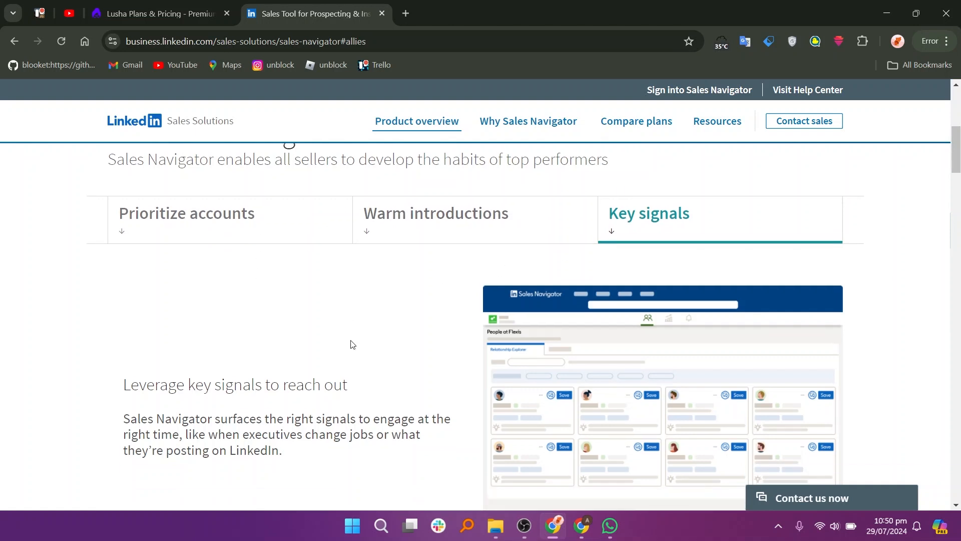
pyautogui.scroll(-3)
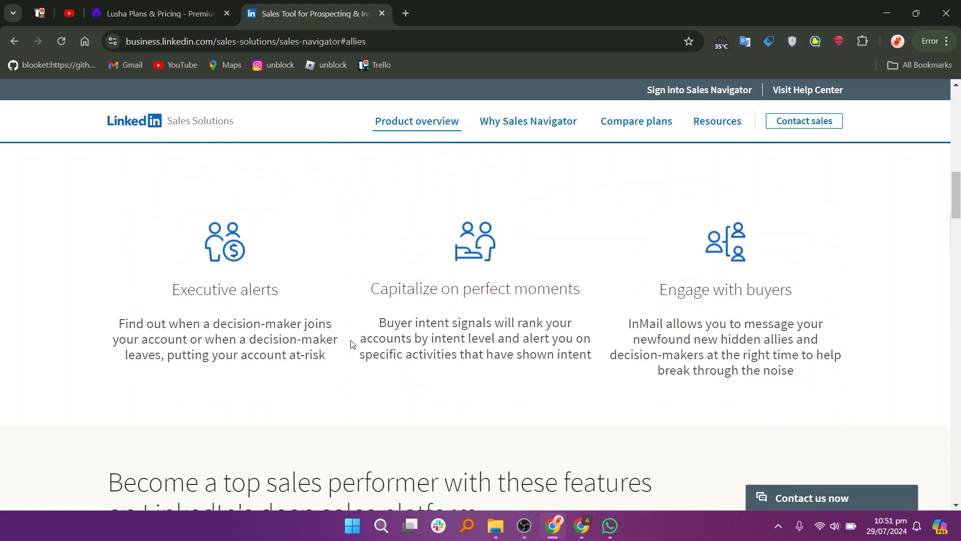
pyautogui.scroll(-3)
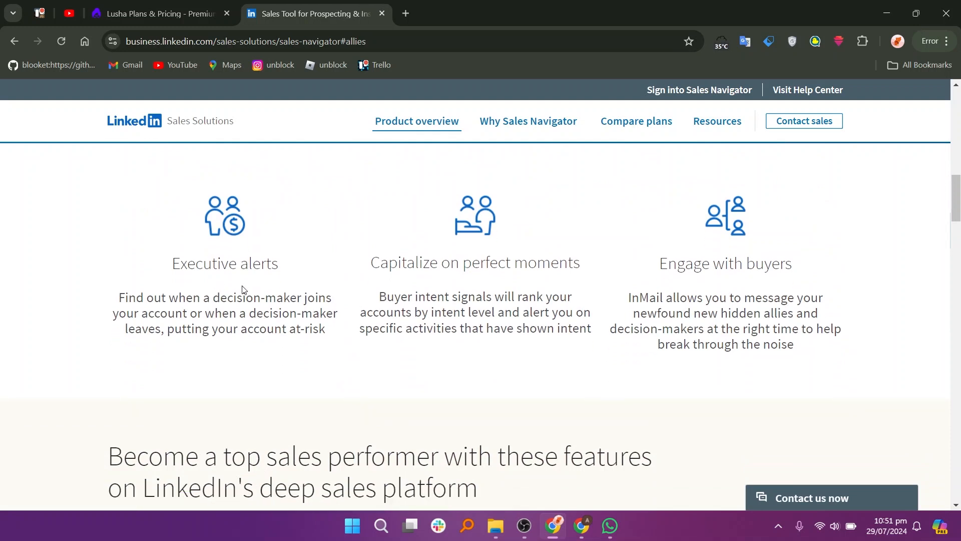
pyautogui.moveTo(431, 297)
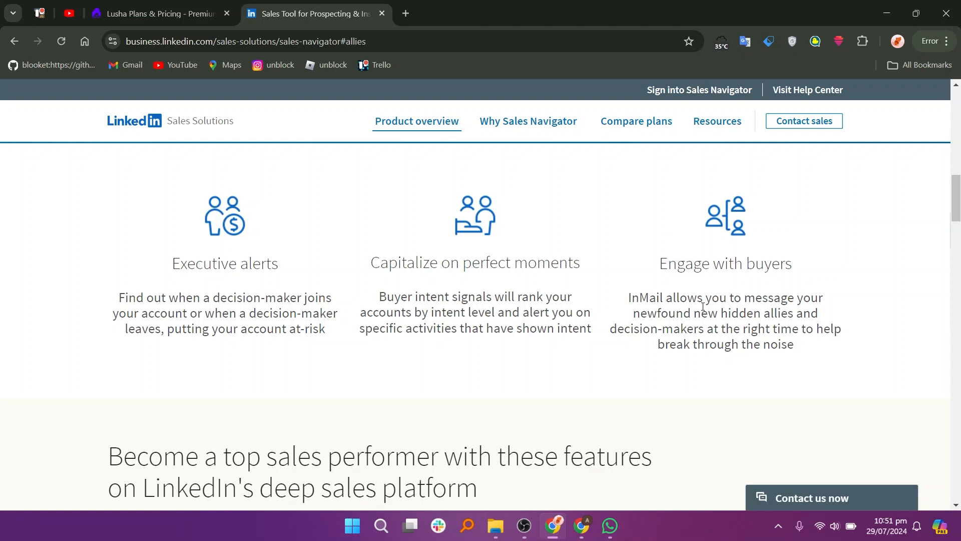
pyautogui.scroll(-3)
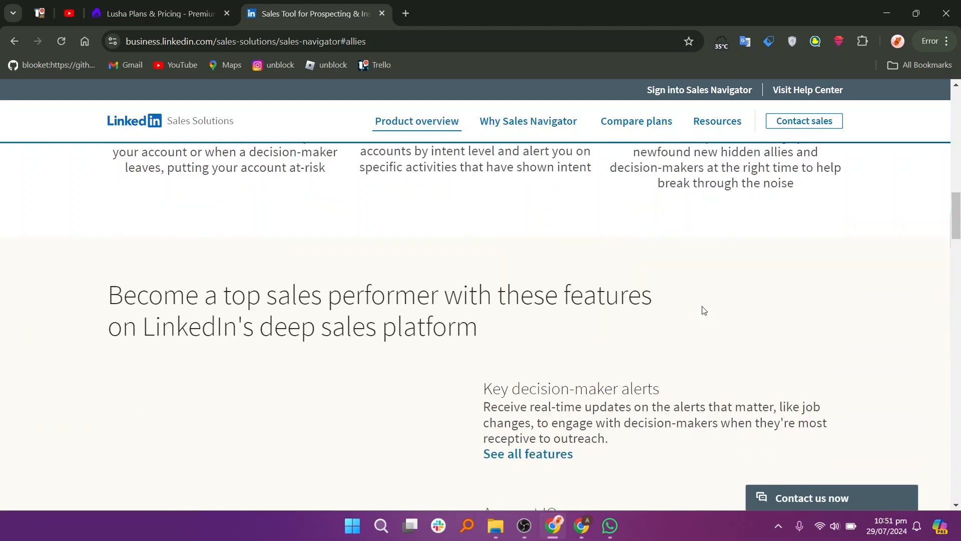
pyautogui.scroll(-3)
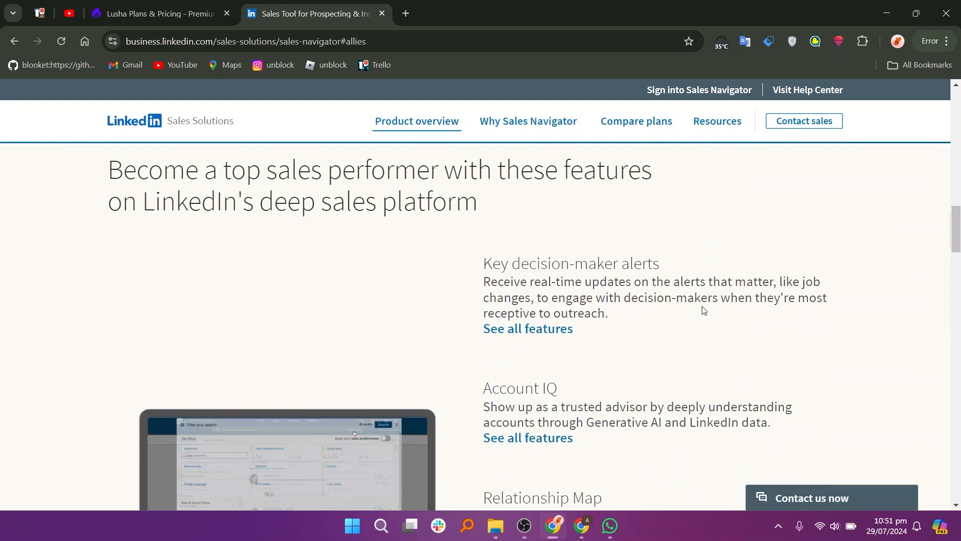
pyautogui.scroll(-3)
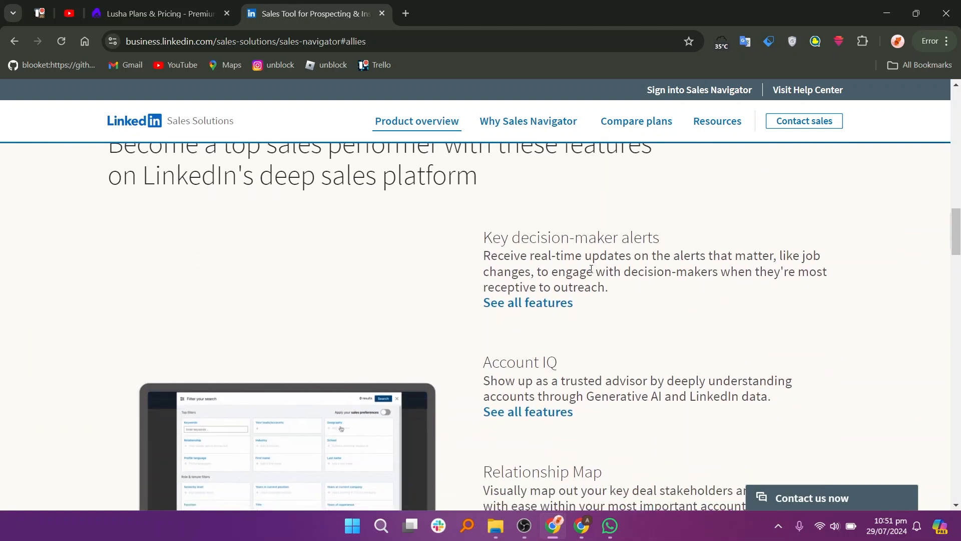
pyautogui.scroll(-3)
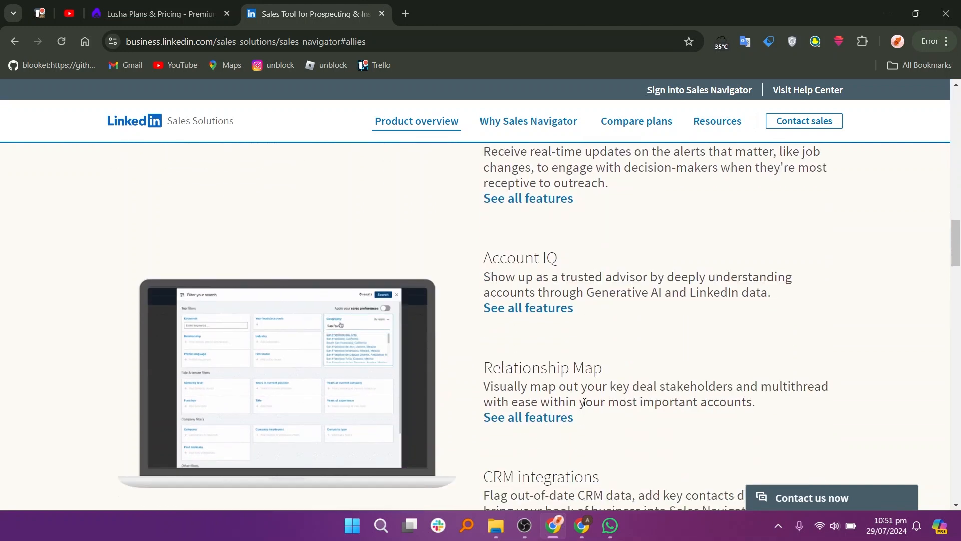
pyautogui.scroll(-3)
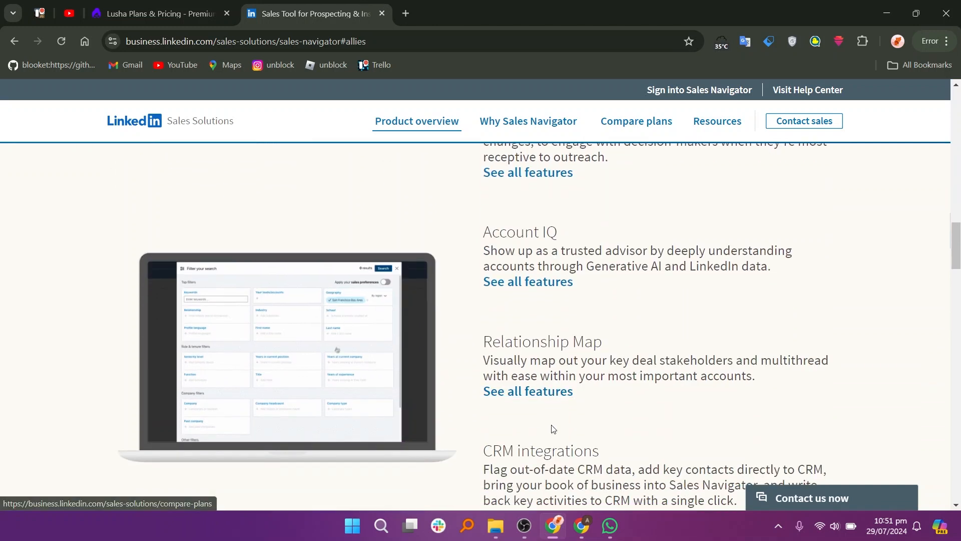
pyautogui.scroll(-3)
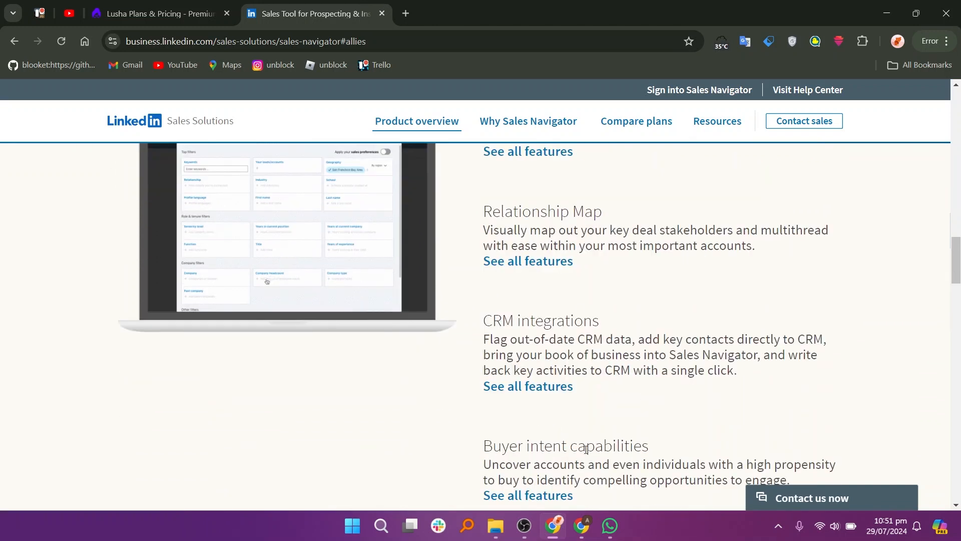
pyautogui.scroll(-3)
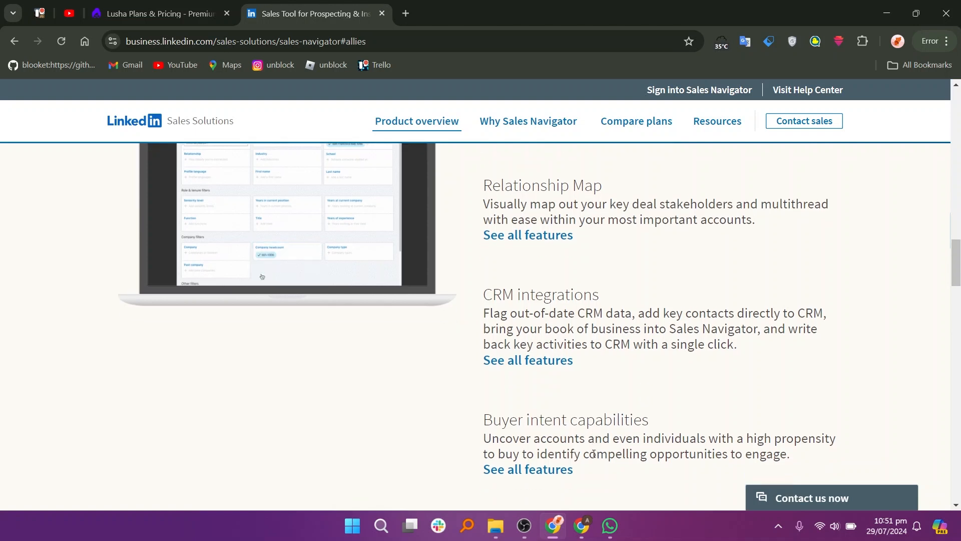
pyautogui.scroll(-3)
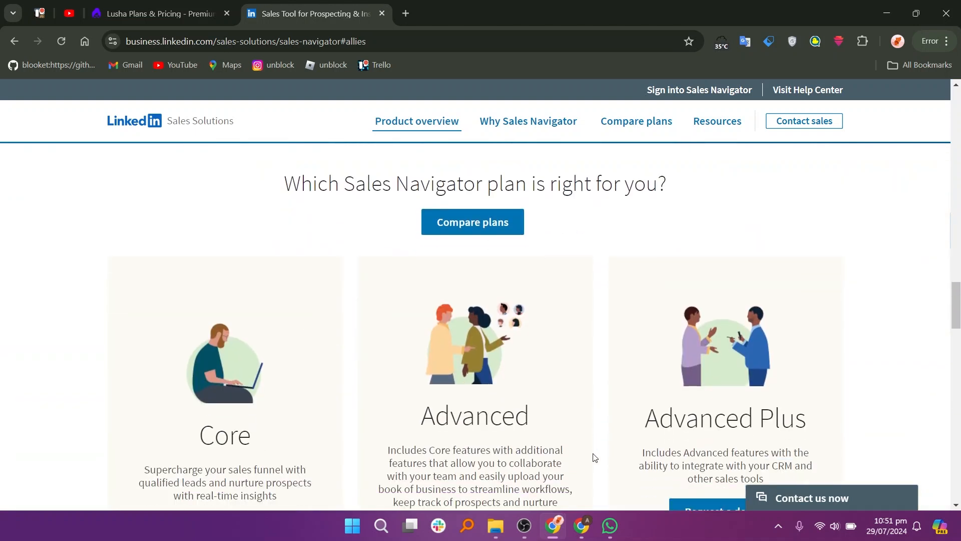
# - Fully reveal the Core, Advanced and Advanced Plus plan cards with their free-trial and demo options
pyautogui.scroll(-3)
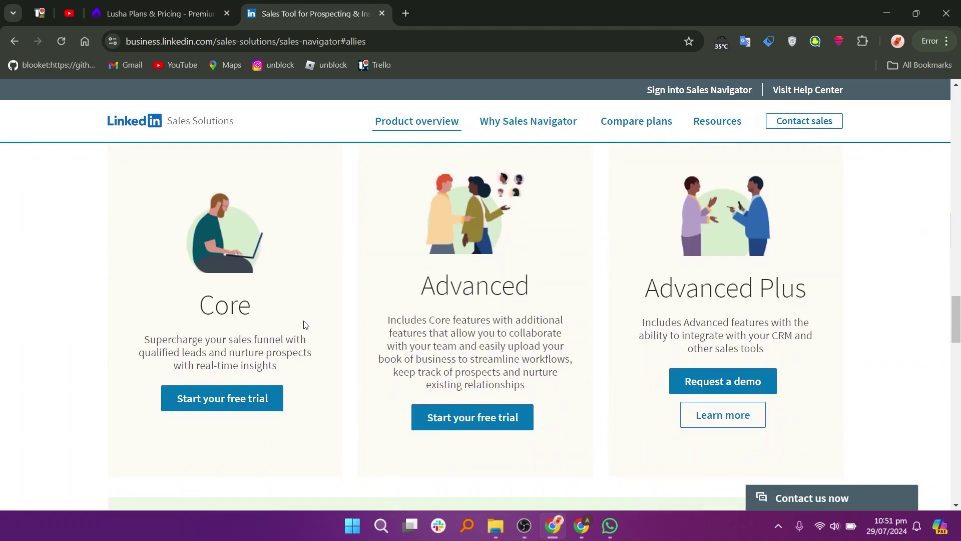
pyautogui.moveTo(851, 331)
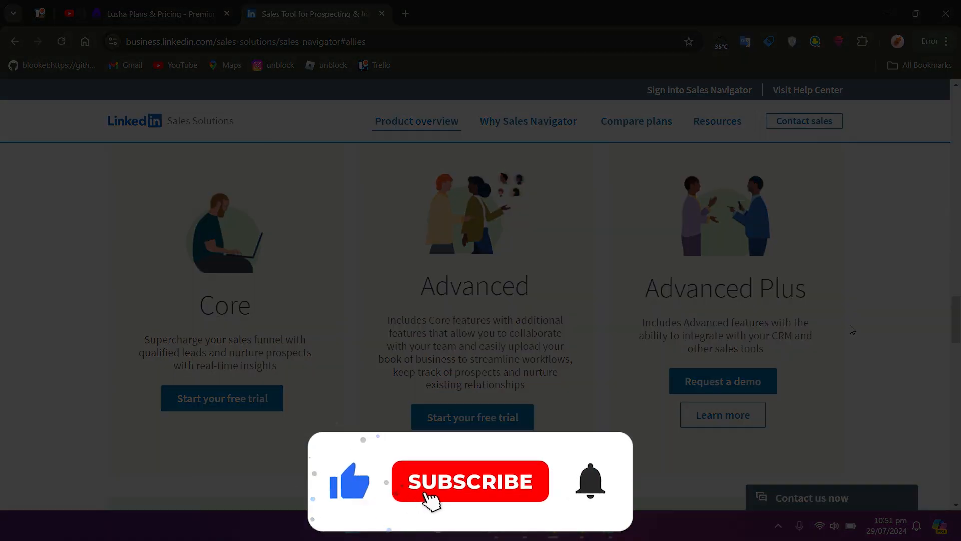
pyautogui.click(470, 481)
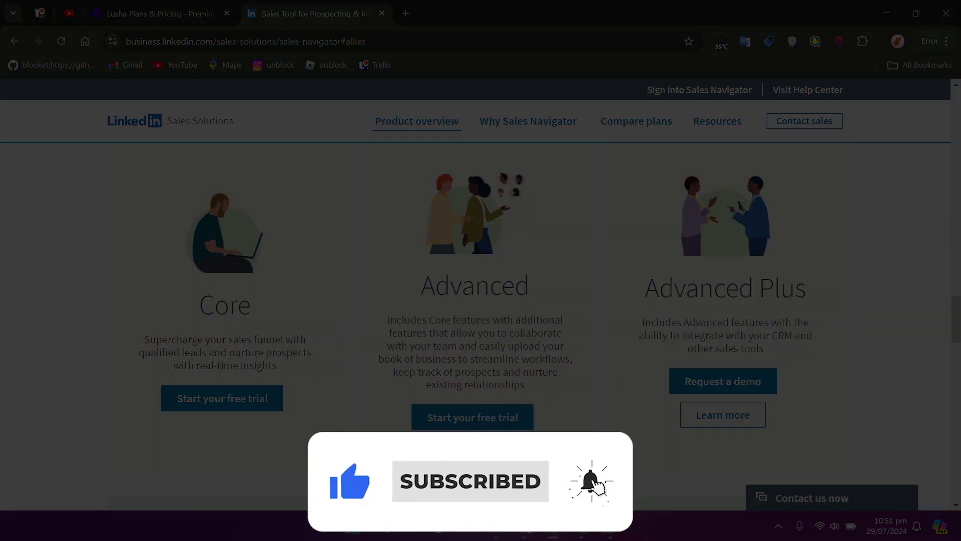